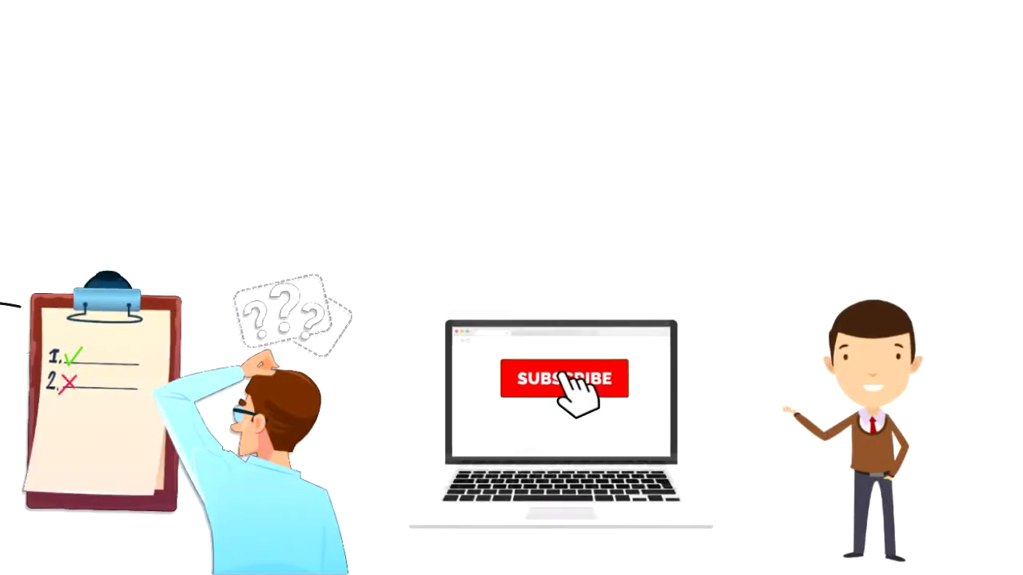
Switch the laptop's red SUBSCRIBE button to a grey SUBSCRIBED label with a notification bell.
left_click(563, 379)
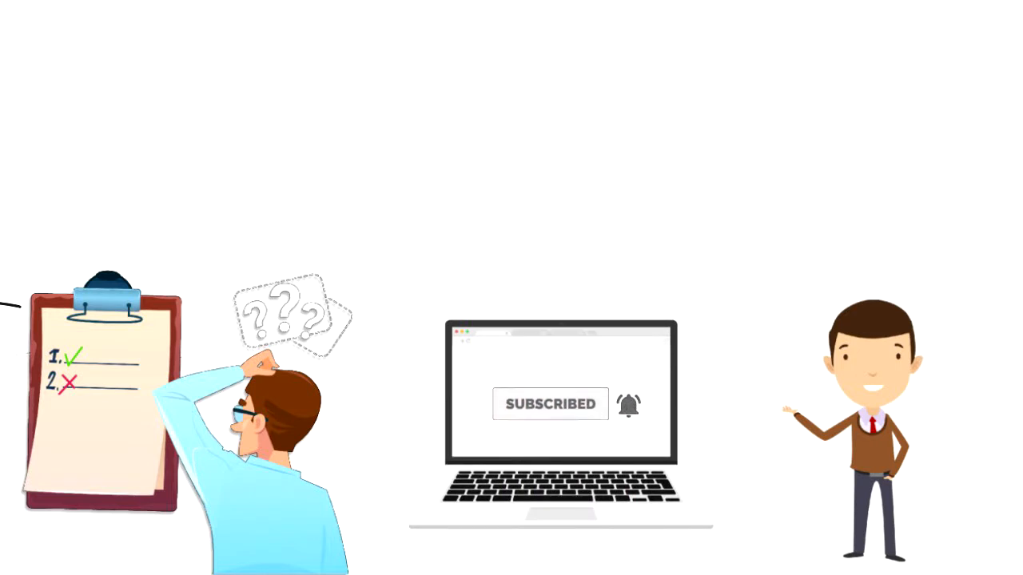